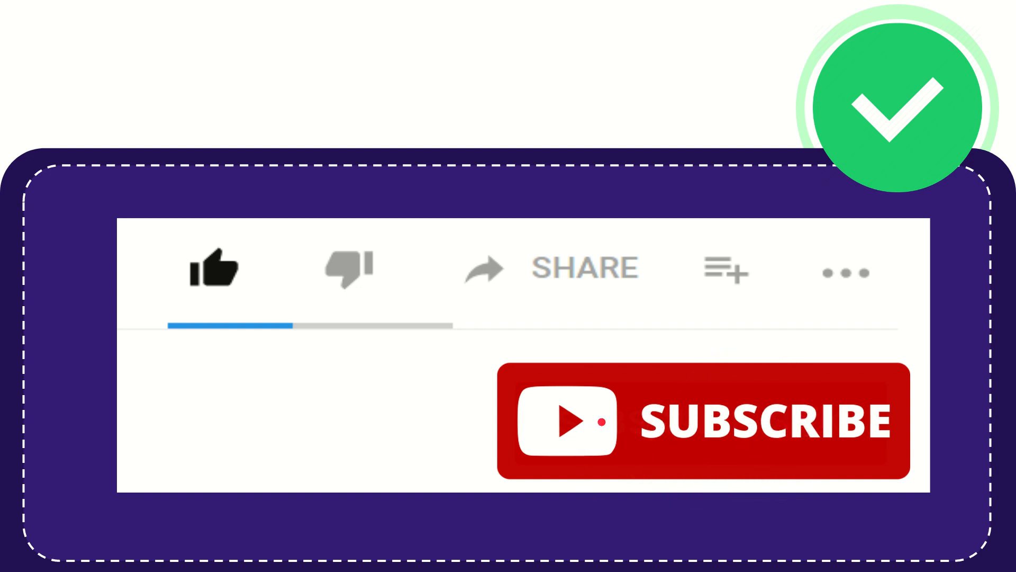
click(217, 268)
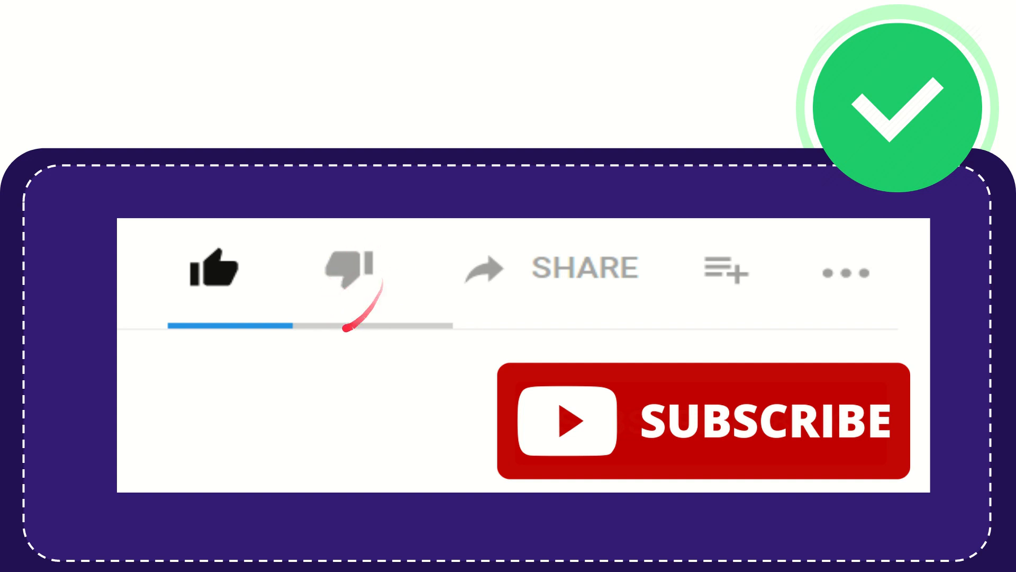
click(350, 269)
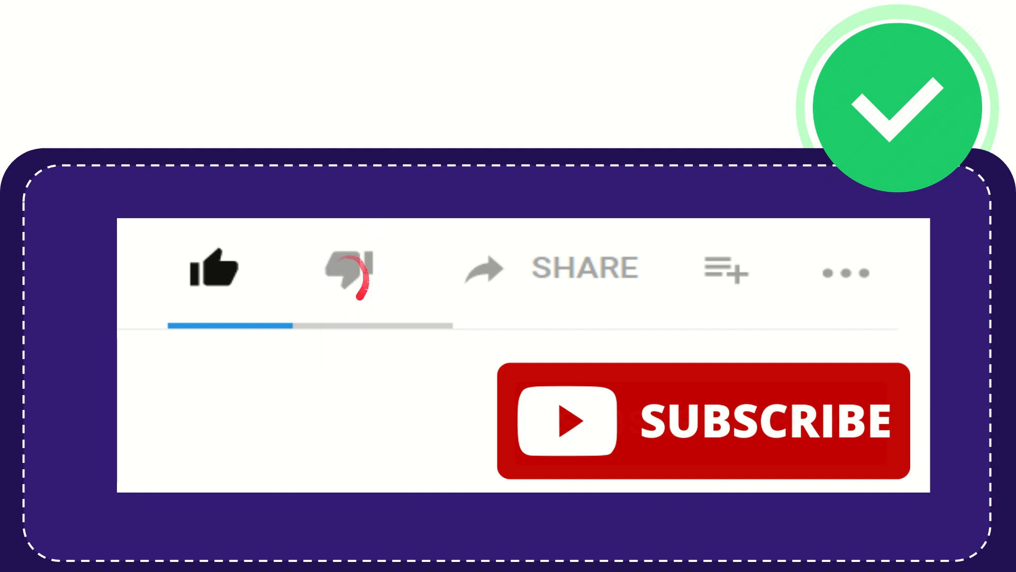
click(348, 269)
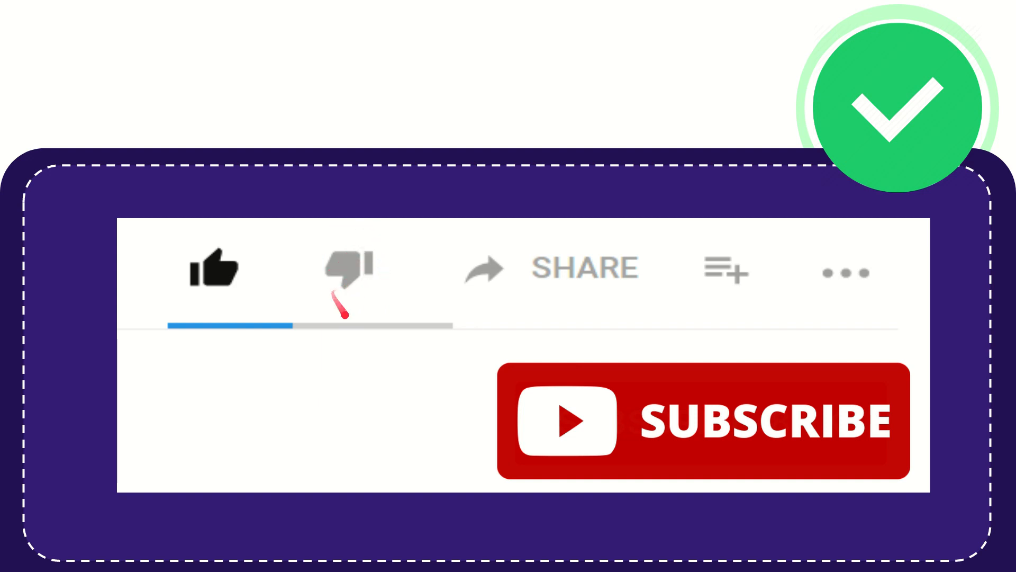